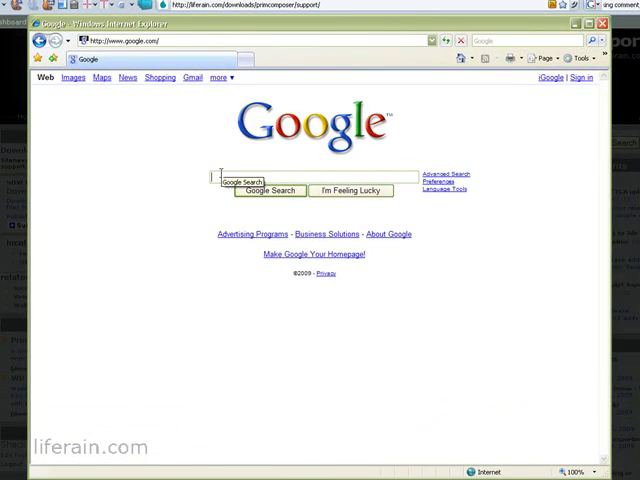
Search Google for "prim" and reach the Prim Composer homepage on liferain.com
text(primcomposer/)
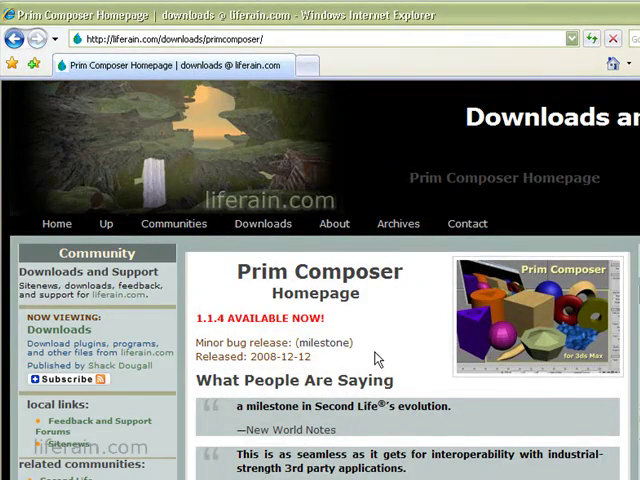
scroll(down, 3)
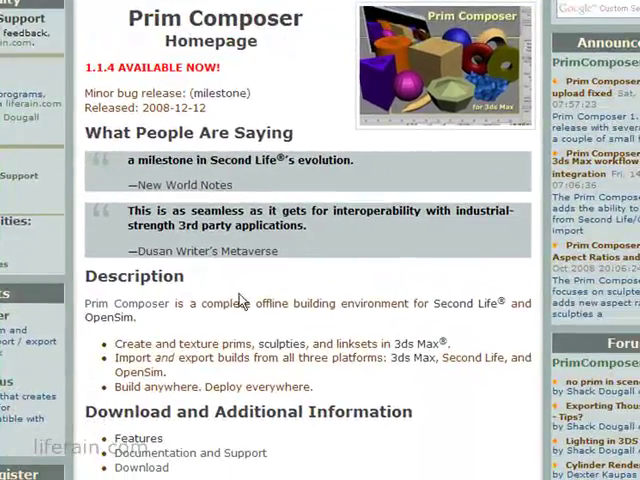
scroll(down, 3)
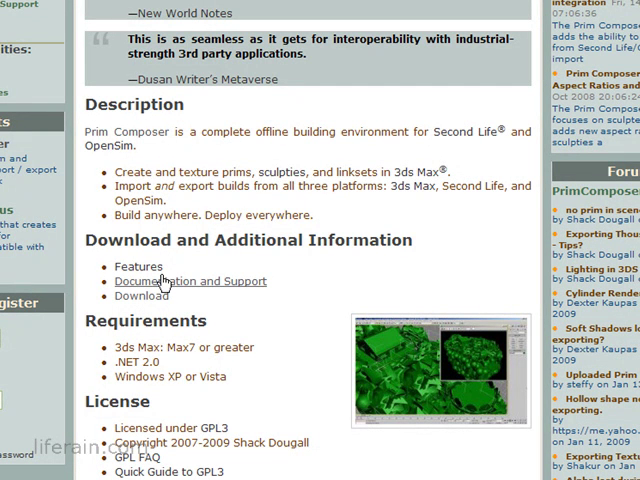
mouse_move(162, 288)
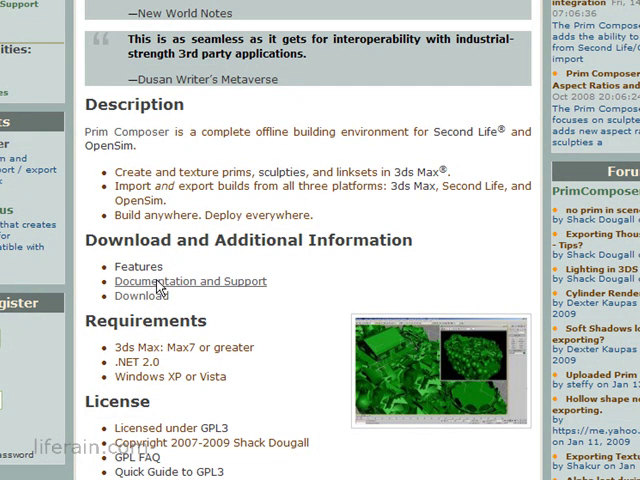
Open Documentation and Support and scroll down to Issue Tracking, Releases and Need help
click(188, 281)
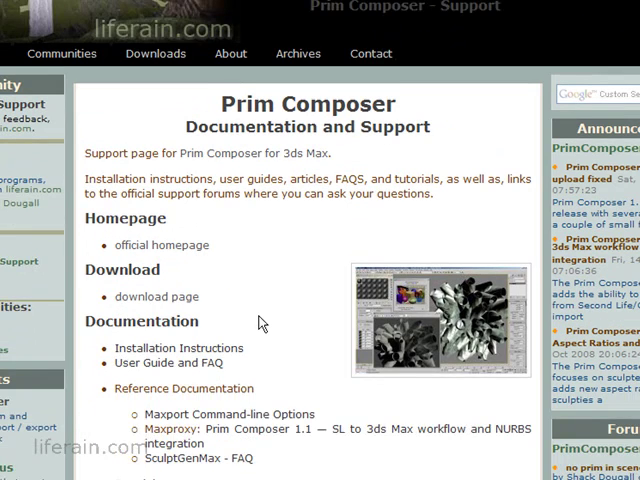
scroll(down, 3)
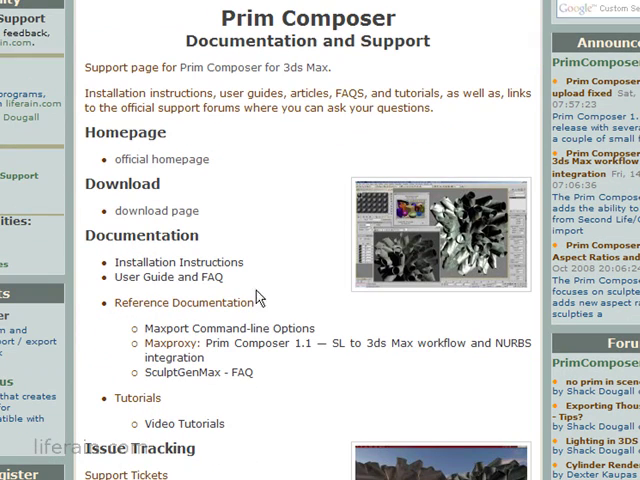
mouse_move(218, 170)
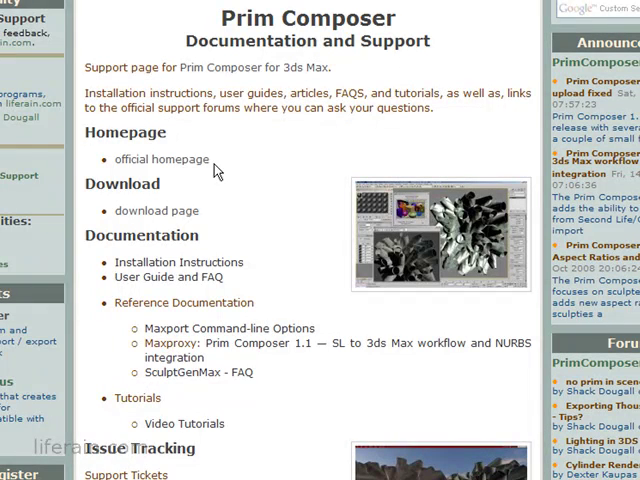
mouse_move(240, 268)
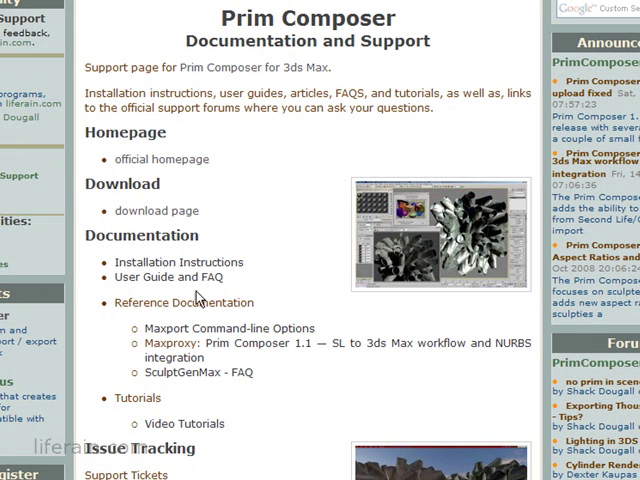
scroll(down, 3)
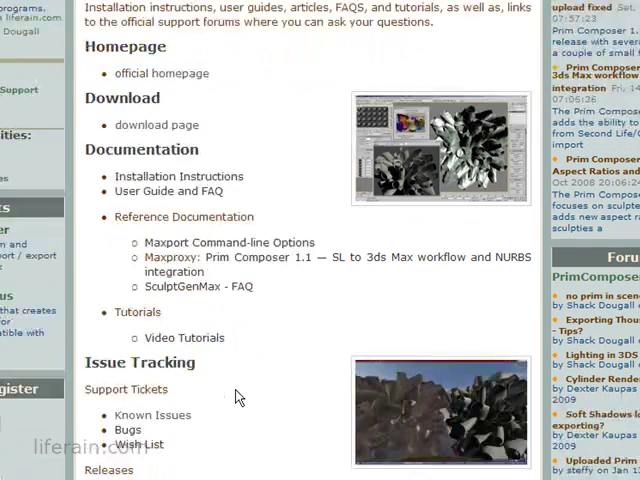
scroll(down, 3)
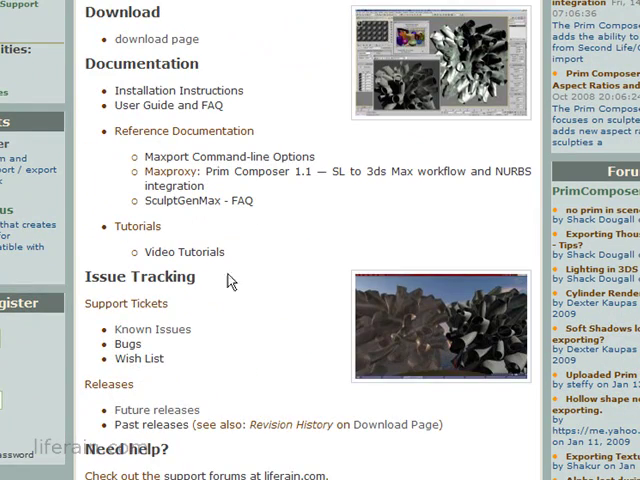
mouse_move(224, 286)
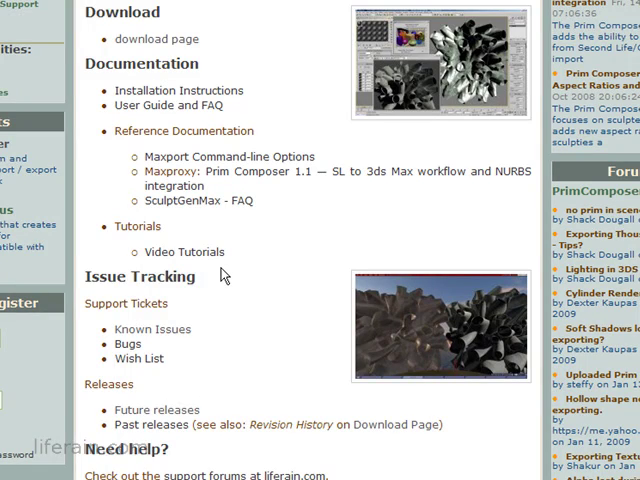
scroll(down, 3)
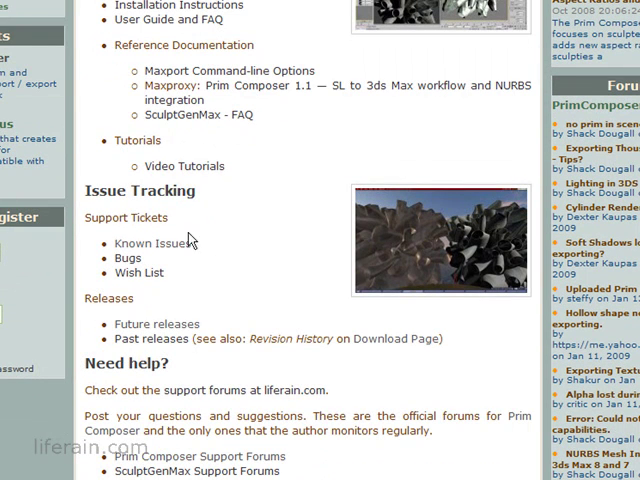
mouse_move(193, 253)
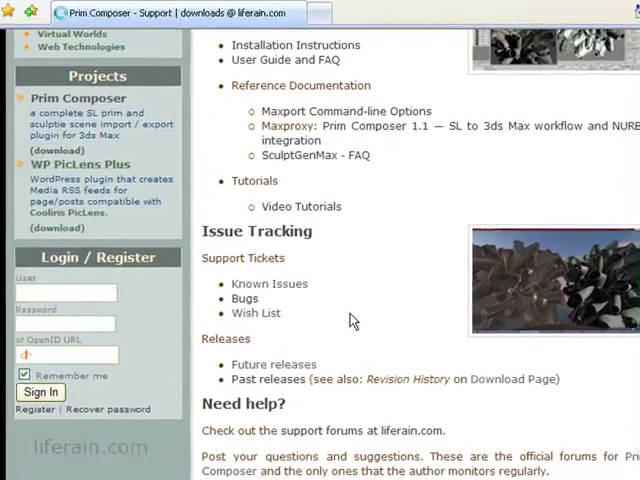
click(256, 313)
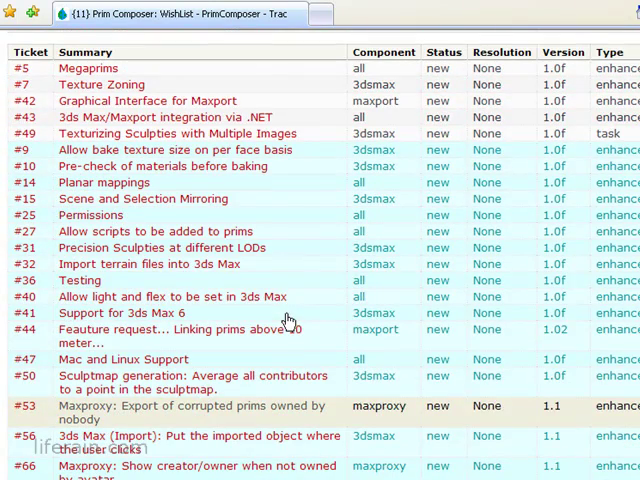
mouse_move(289, 318)
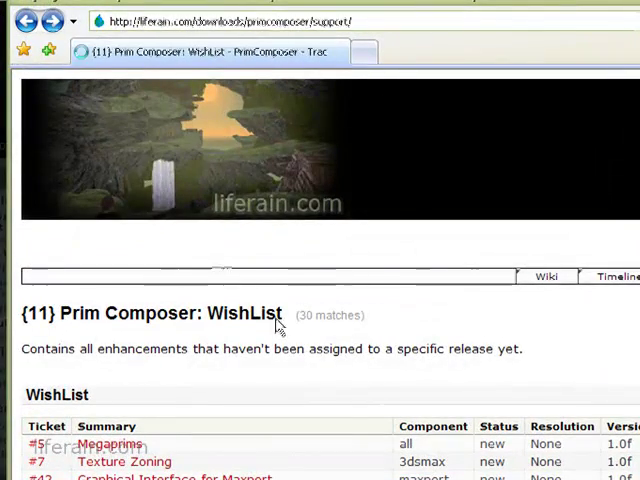
click(16, 21)
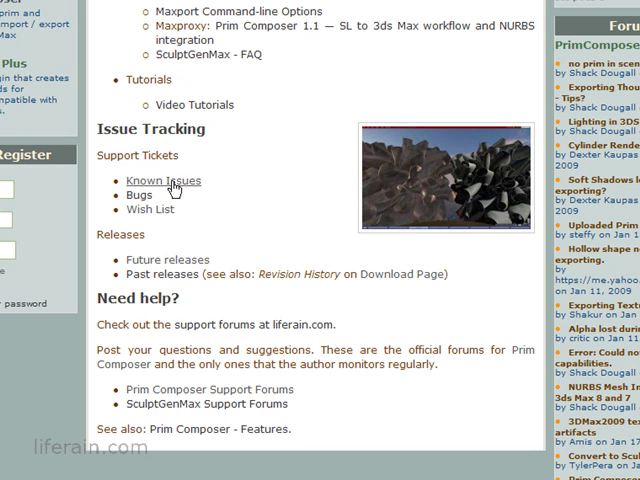
mouse_move(203, 228)
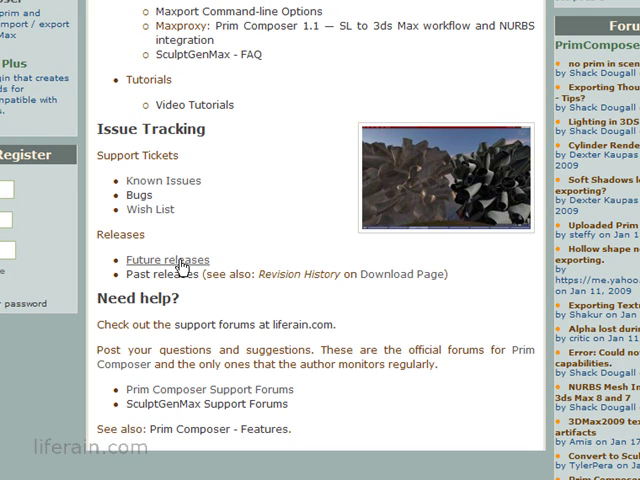
mouse_move(225, 293)
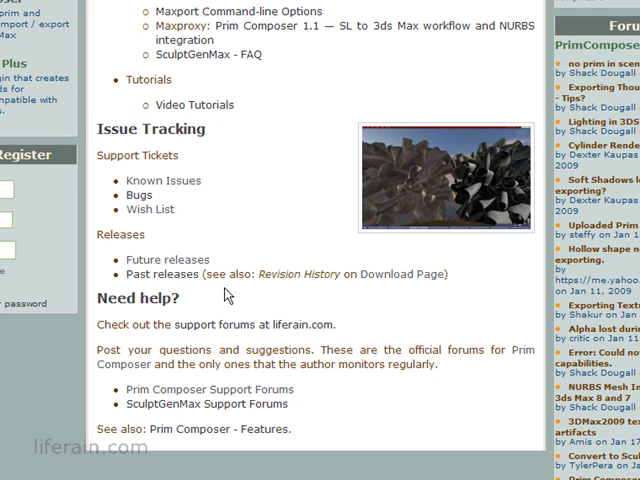
scroll(down, 3)
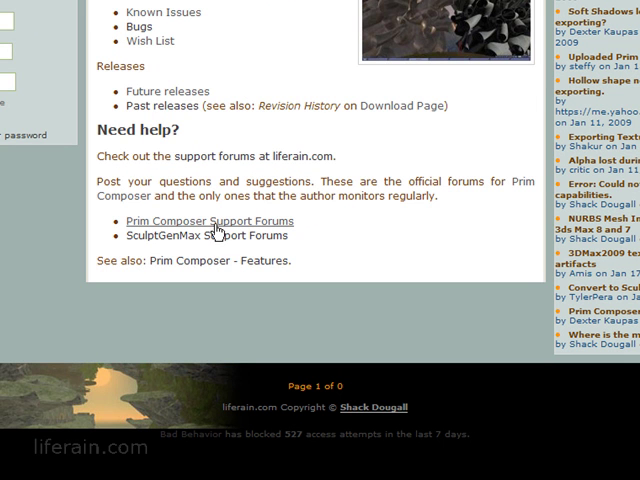
Browse the PrimComposer support forum topics, then go to the Download and Version History page
click(186, 221)
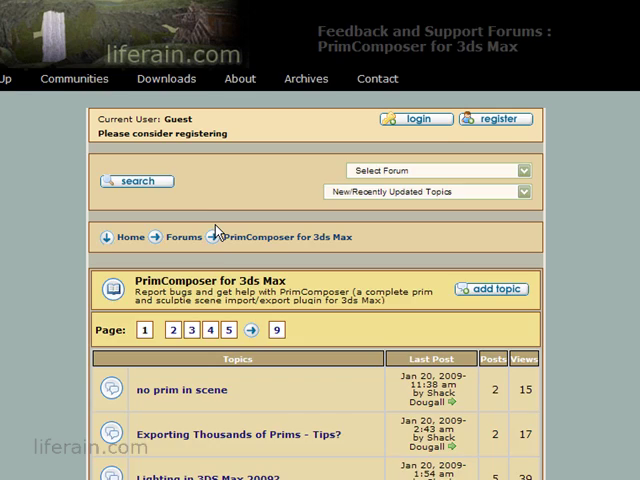
scroll(down, 3)
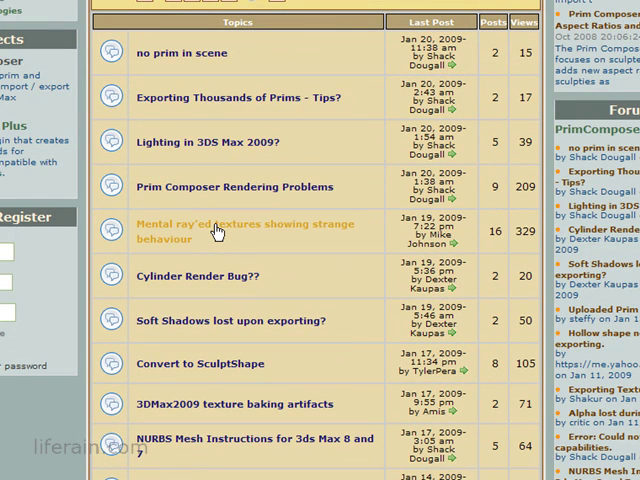
mouse_move(217, 240)
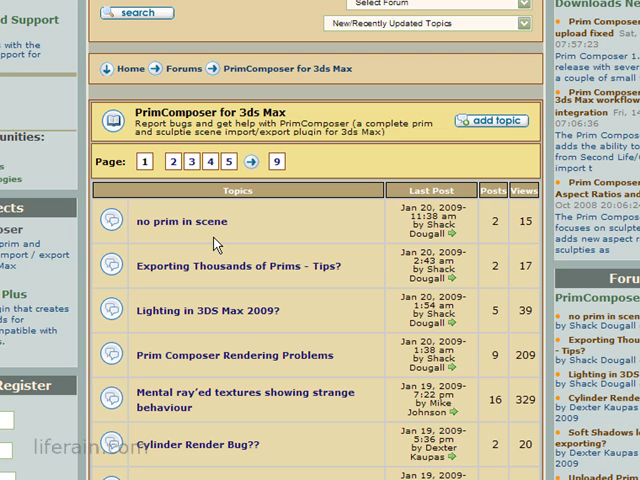
scroll(up, 3)
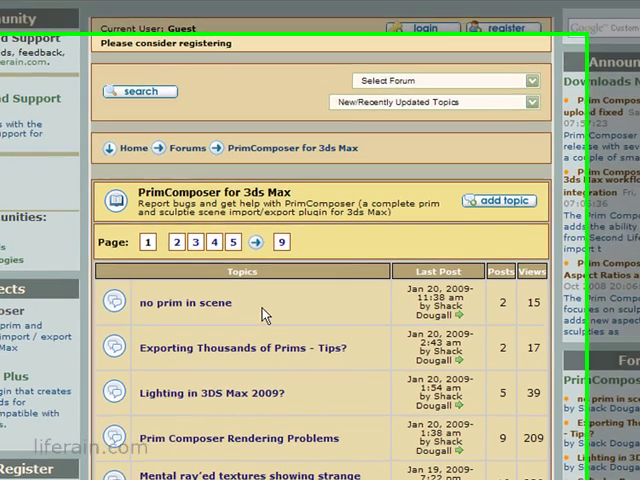
scroll(down, 3)
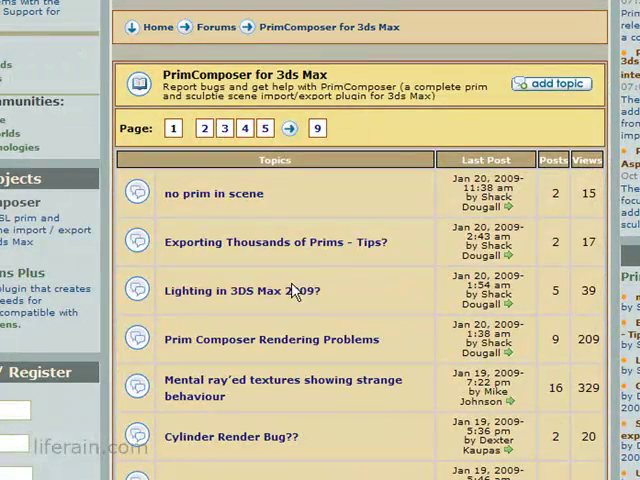
mouse_move(358, 280)
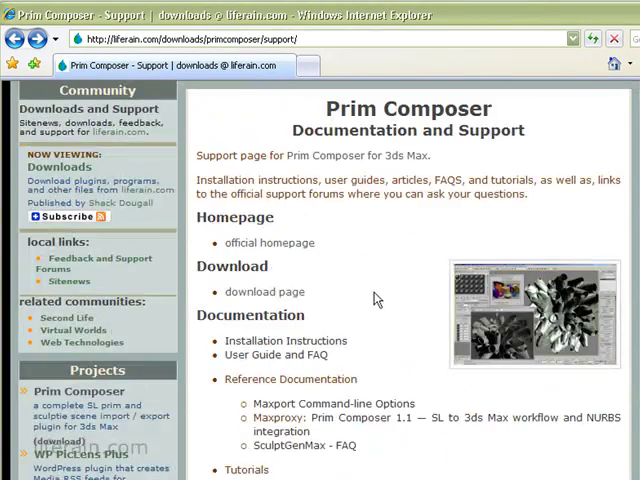
scroll(down, 3)
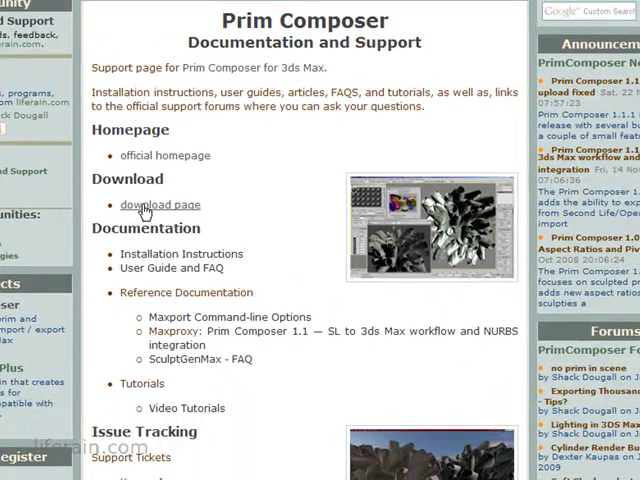
click(160, 204)
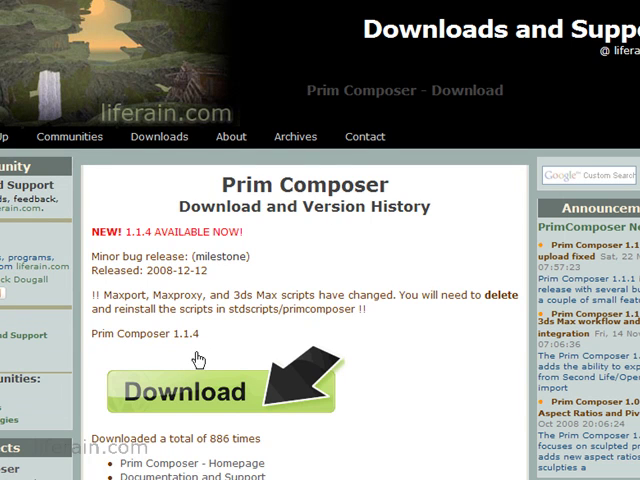
mouse_move(372, 382)
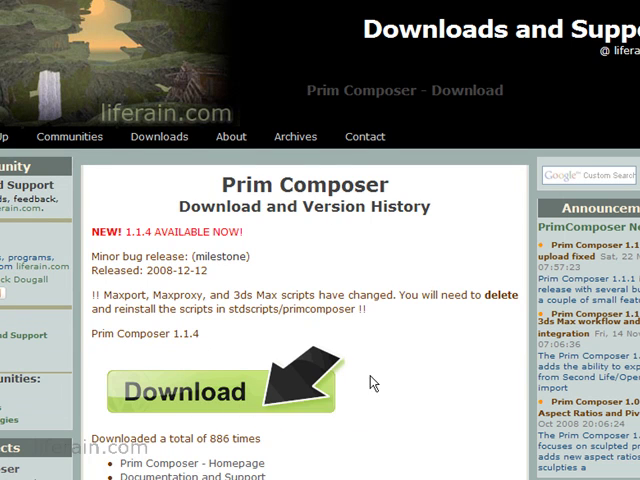
Scroll through the version history and back up to the Download Prim Composer 1.1.4 link
scroll(down, 3)
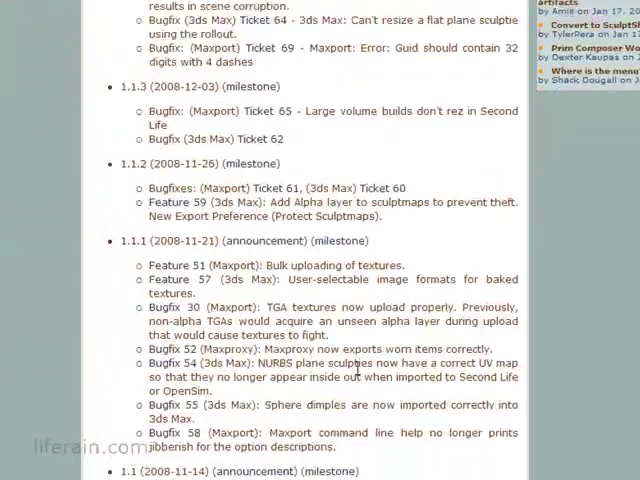
scroll(up, 3)
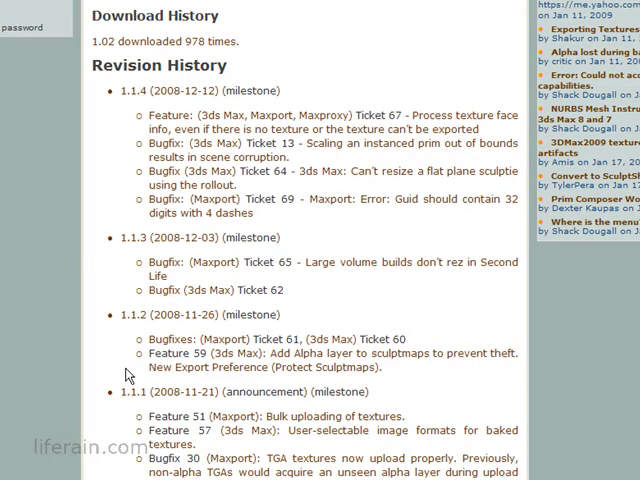
mouse_move(120, 393)
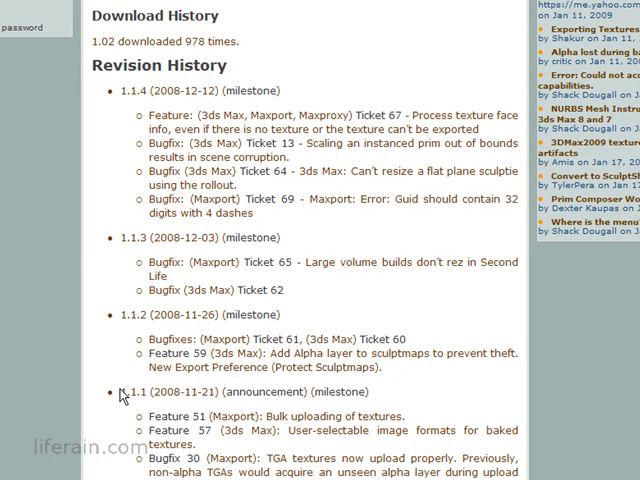
mouse_move(178, 315)
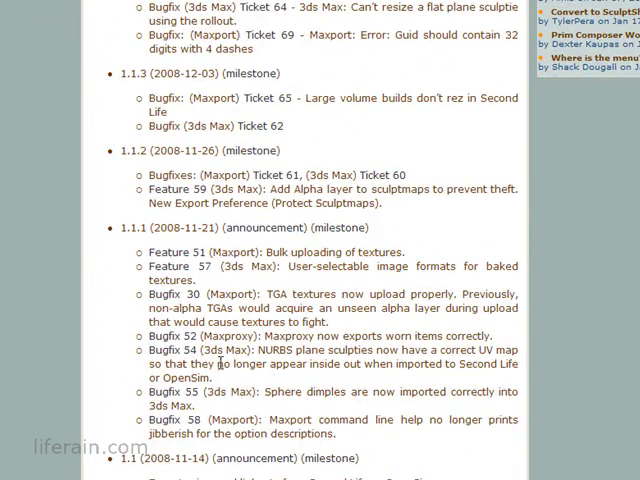
scroll(up, 3)
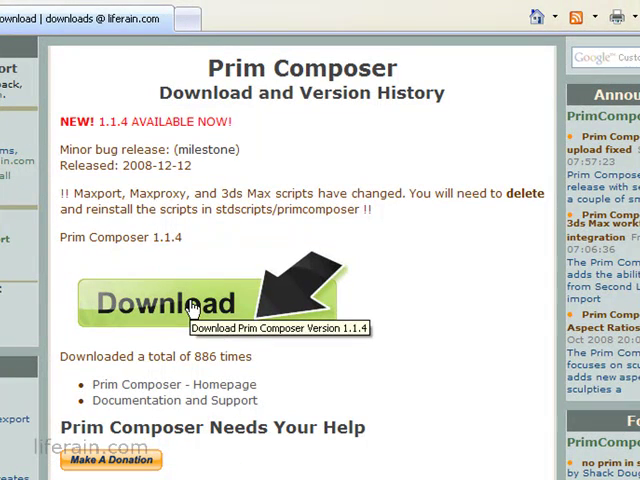
Start the 1.1.4 download, choose Save, and create and enter a new tools folder on C:
click(172, 303)
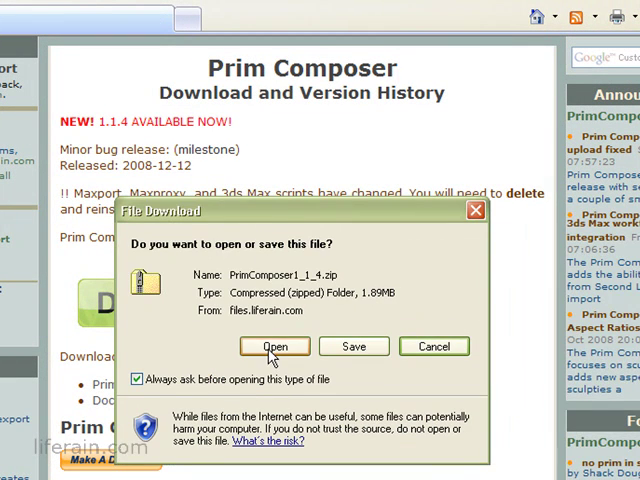
click(353, 346)
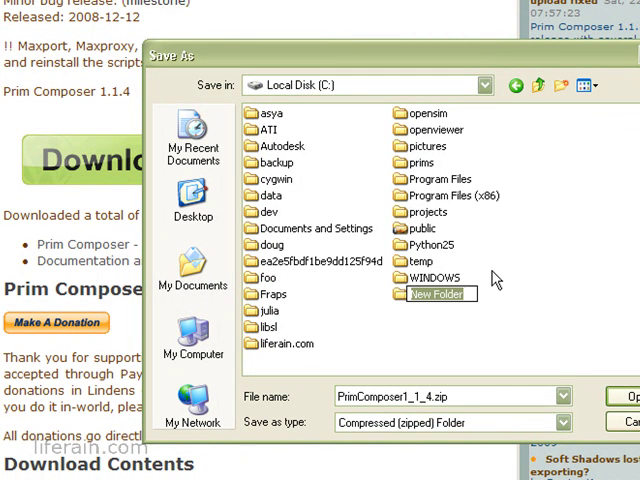
text(toll)
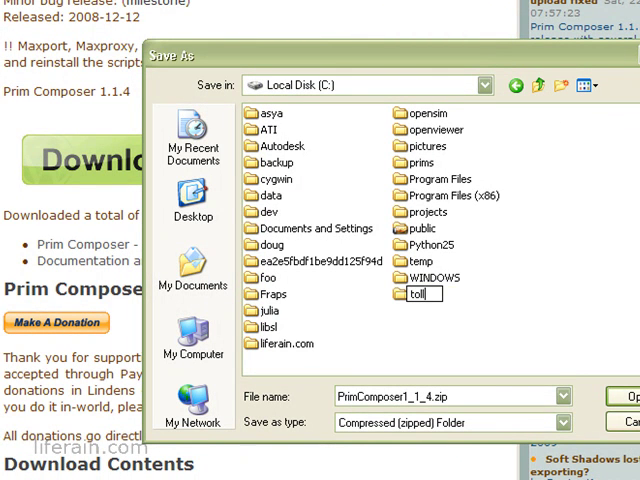
text(ools)
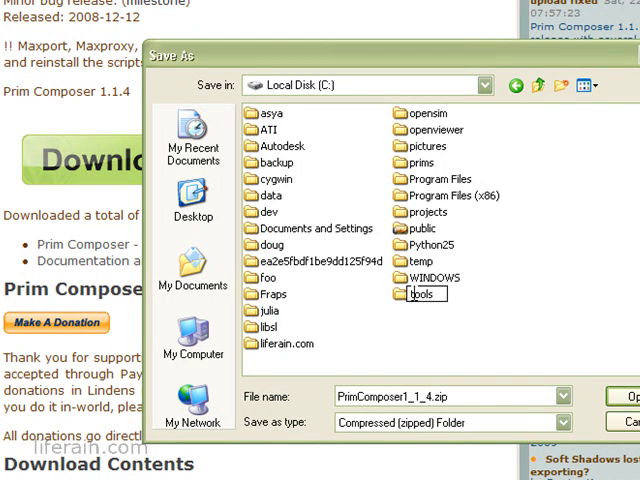
double_click(415, 294)
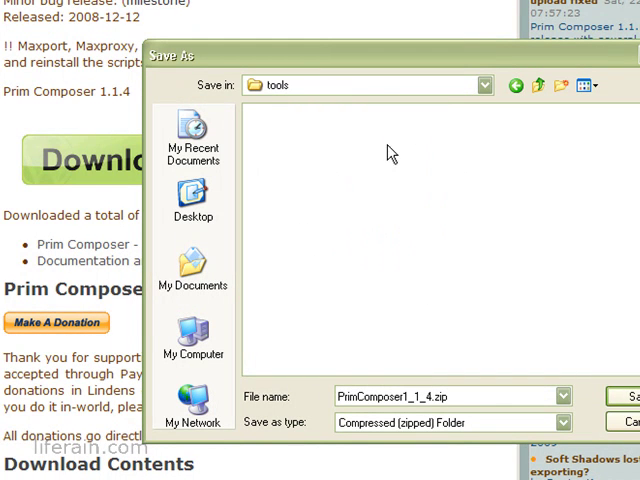
Create a zip folder inside tools and save PrimComposer1_1_4.zip into C:\tools\zip
click(567, 85)
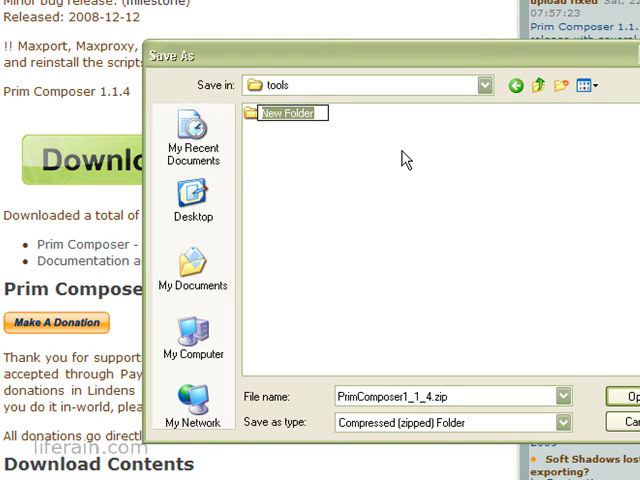
text(zip)
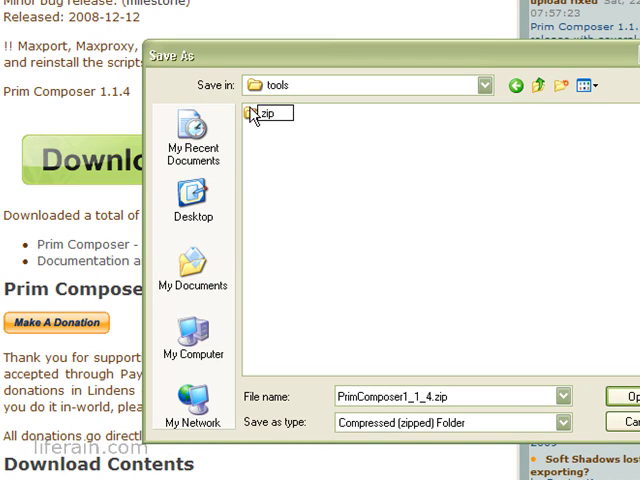
double_click(258, 111)
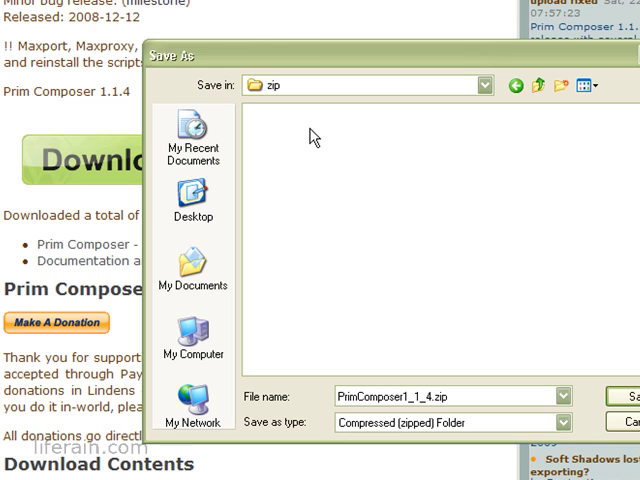
mouse_move(281, 186)
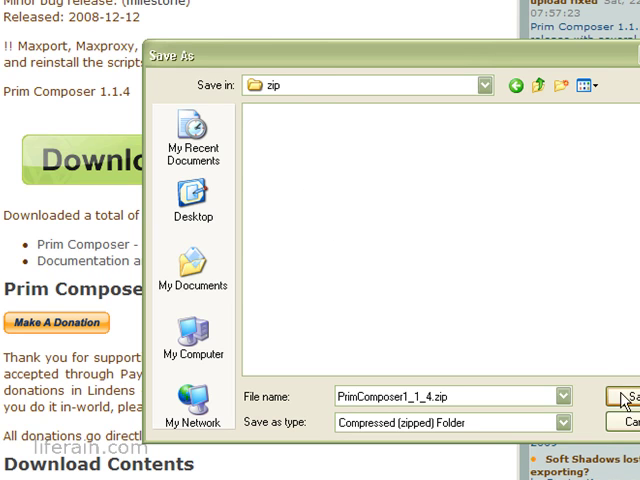
click(628, 396)
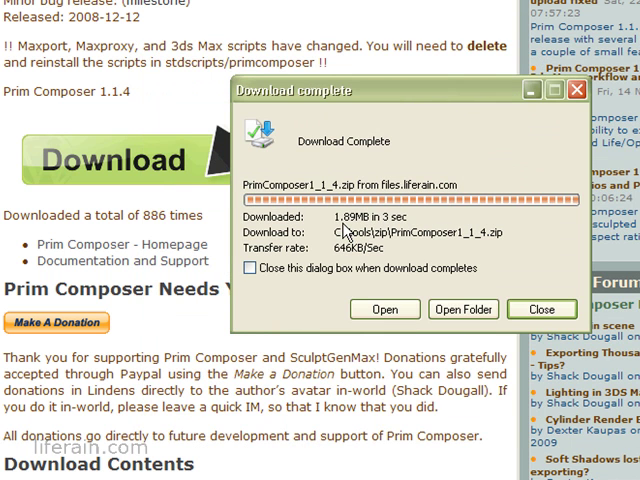
Open the download folder, enter PrimComposer1_1_4.zip and its PrimComposer1_1_4 folder, selecting primcomposer
click(462, 309)
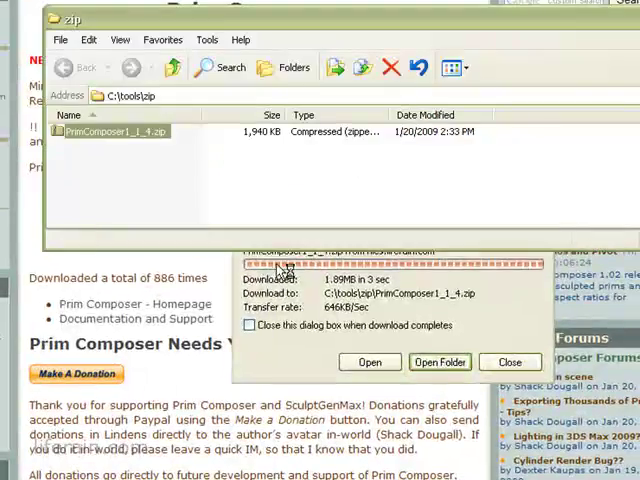
click(509, 362)
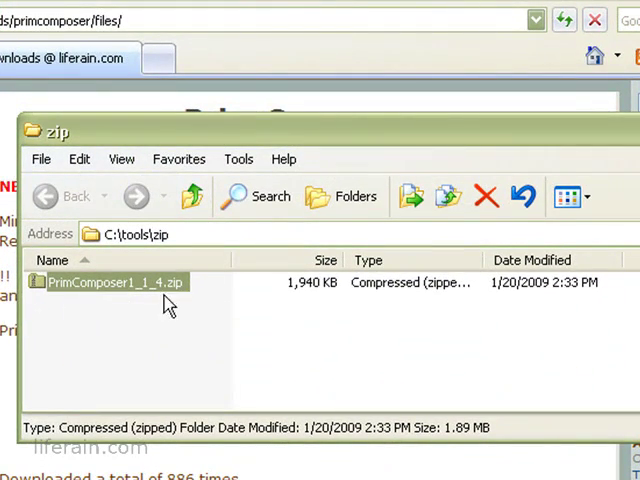
double_click(103, 281)
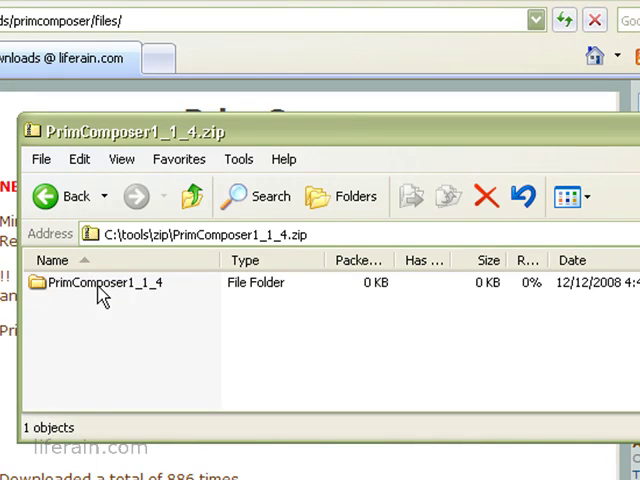
double_click(100, 282)
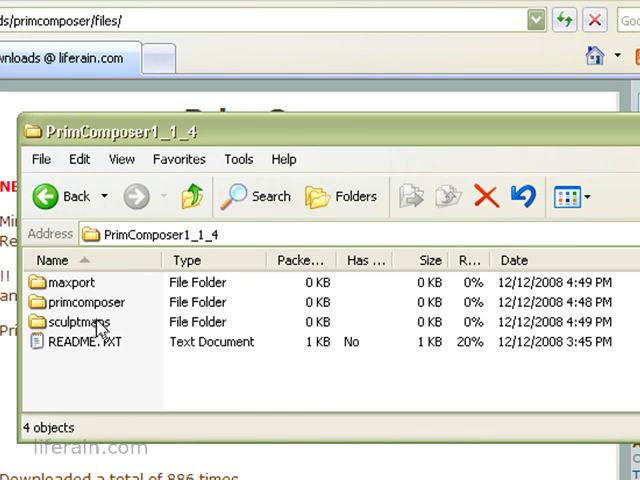
click(83, 302)
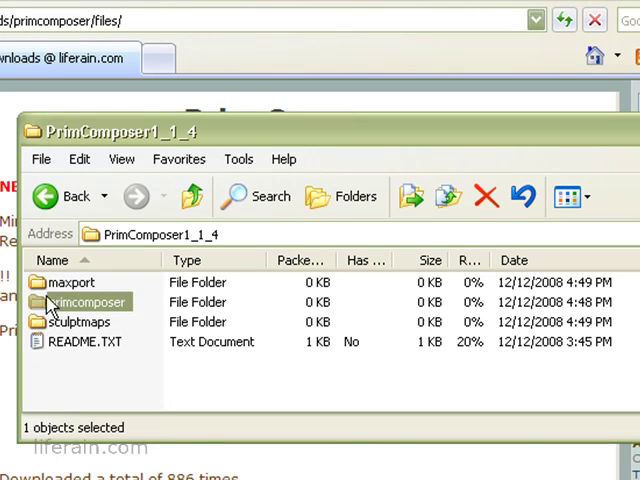
mouse_move(113, 310)
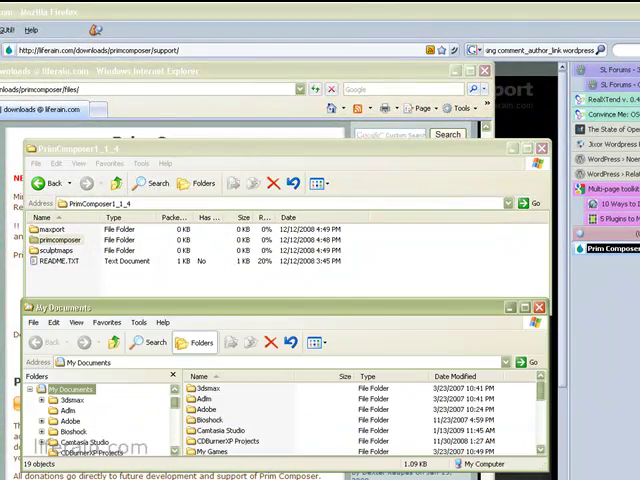
mouse_move(175, 315)
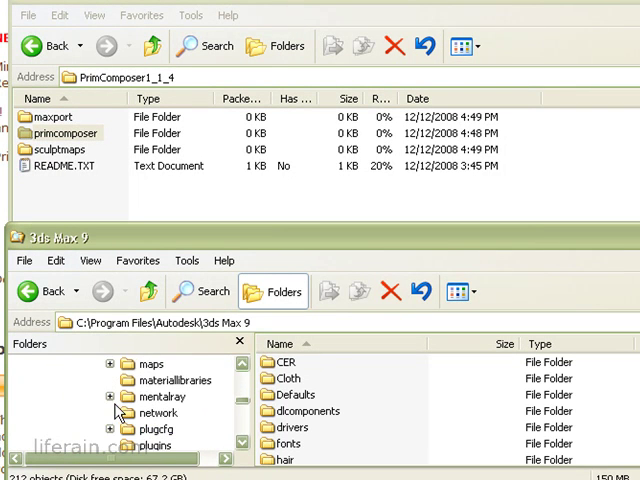
Browse to 3ds Max 9\stdplugs\stdscripts, drag primcomposer in and check the copied folder
scroll(down, 3)
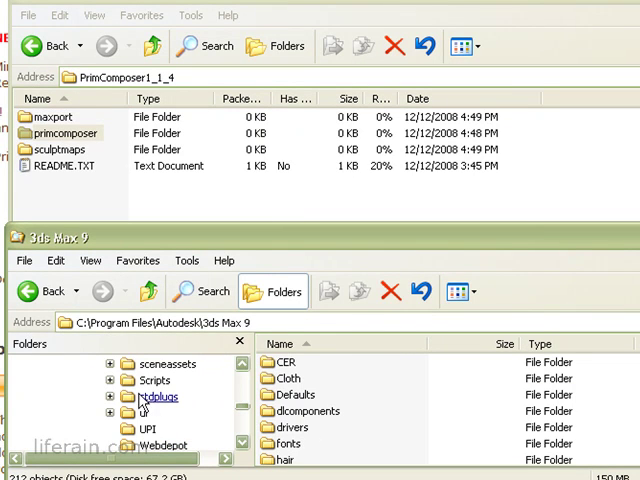
double_click(160, 396)
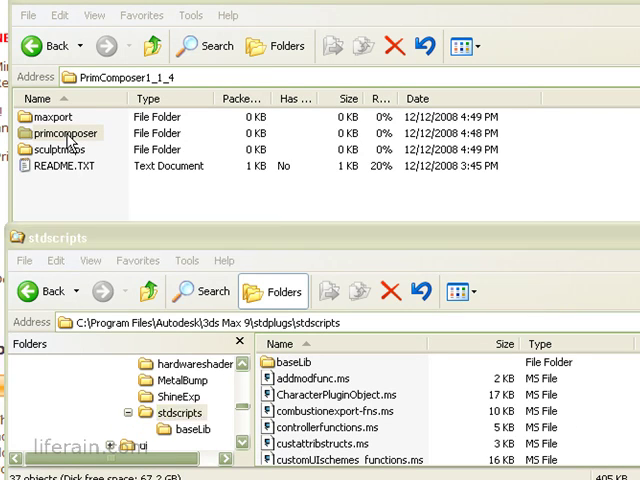
click(65, 148)
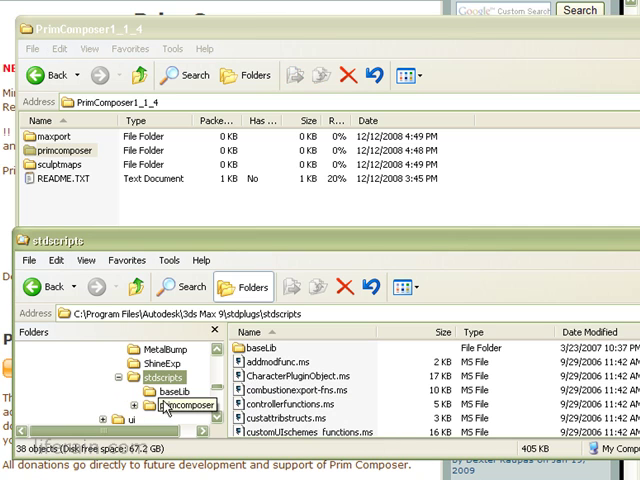
double_click(190, 405)
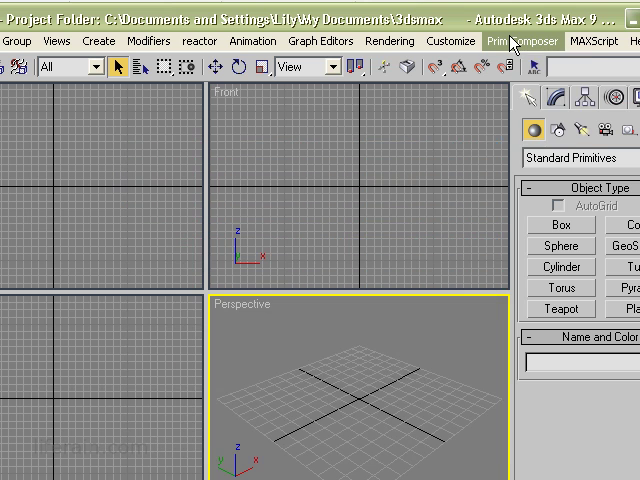
click(510, 41)
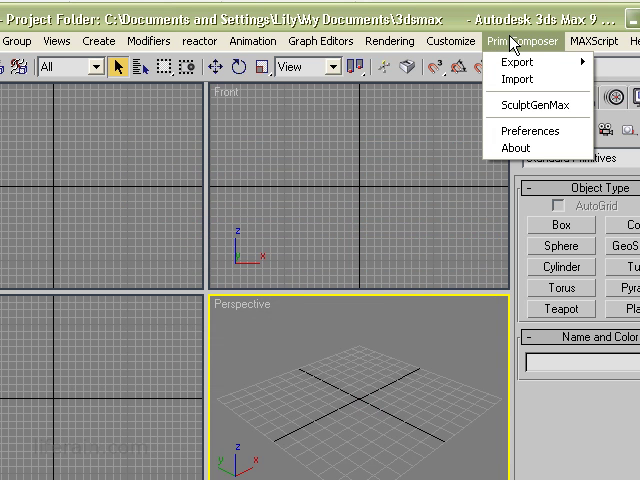
mouse_move(518, 110)
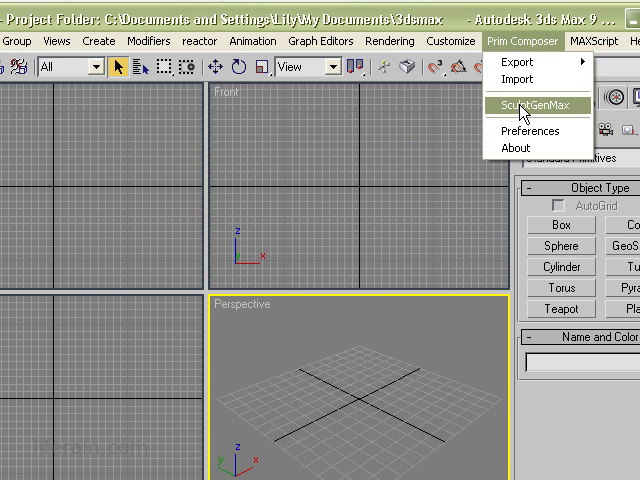
mouse_move(518, 148)
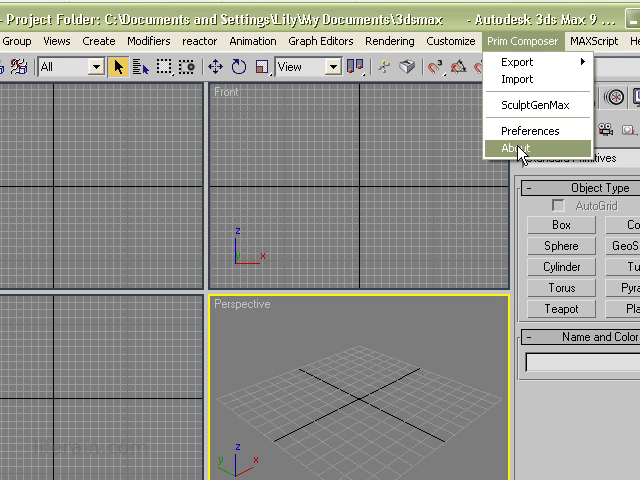
click(514, 148)
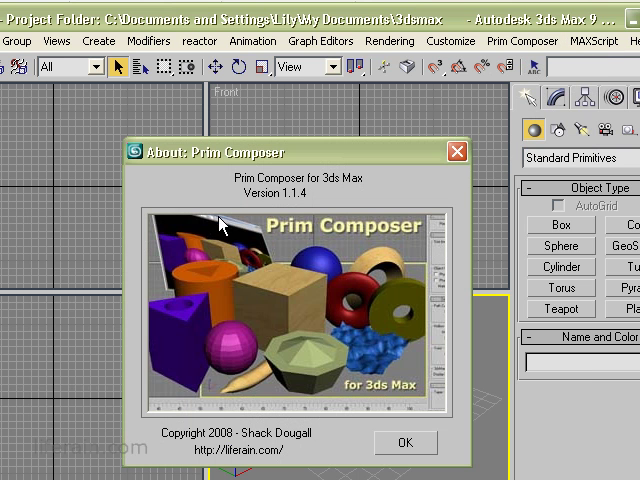
mouse_move(335, 328)
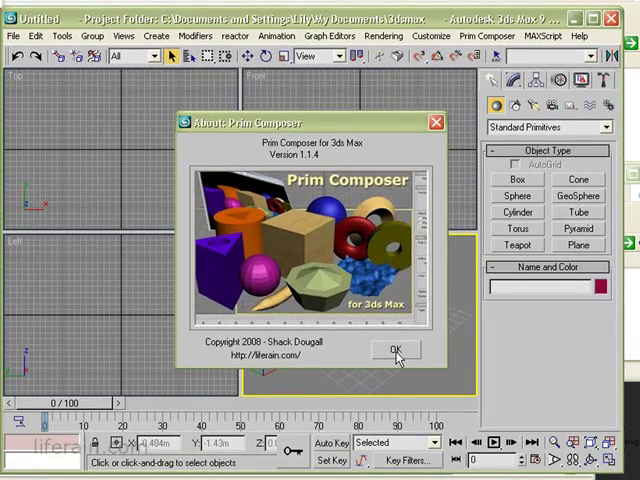
click(394, 349)
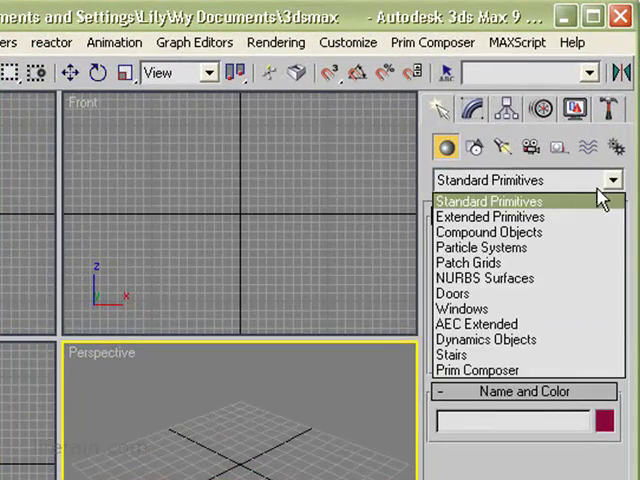
mouse_move(477, 370)
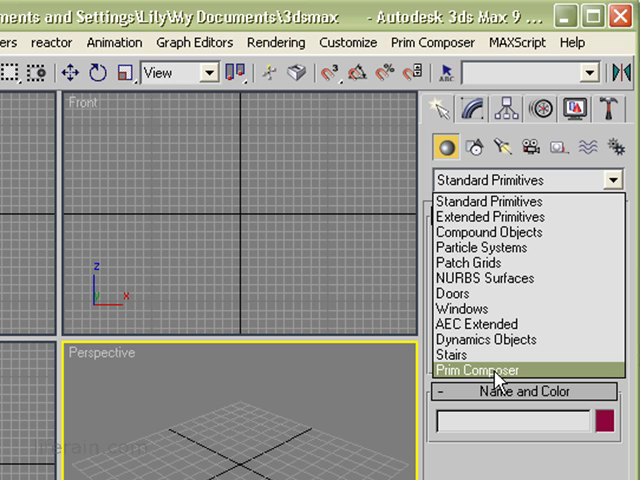
Choose Prim Composer from the Create panel's Standard Primitives category dropdown
click(478, 370)
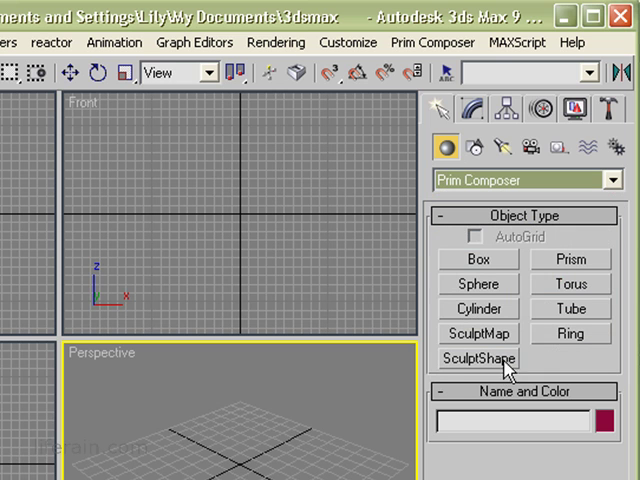
mouse_move(500, 365)
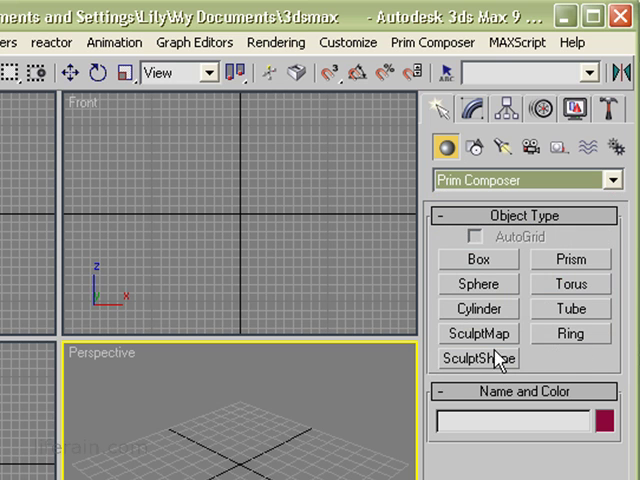